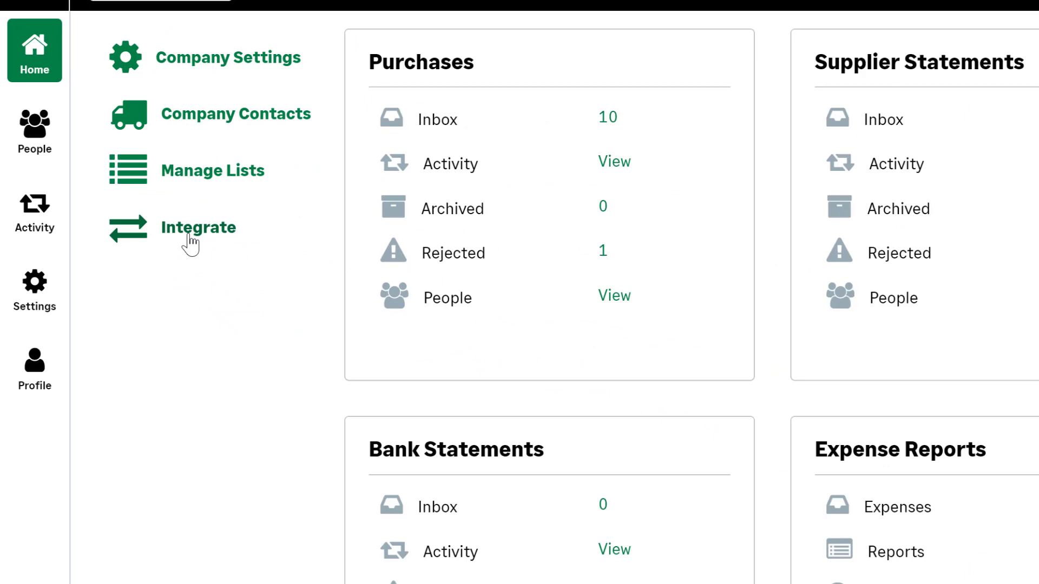
View the accounting software integration options, then return to the company homepage
left_click(199, 228)
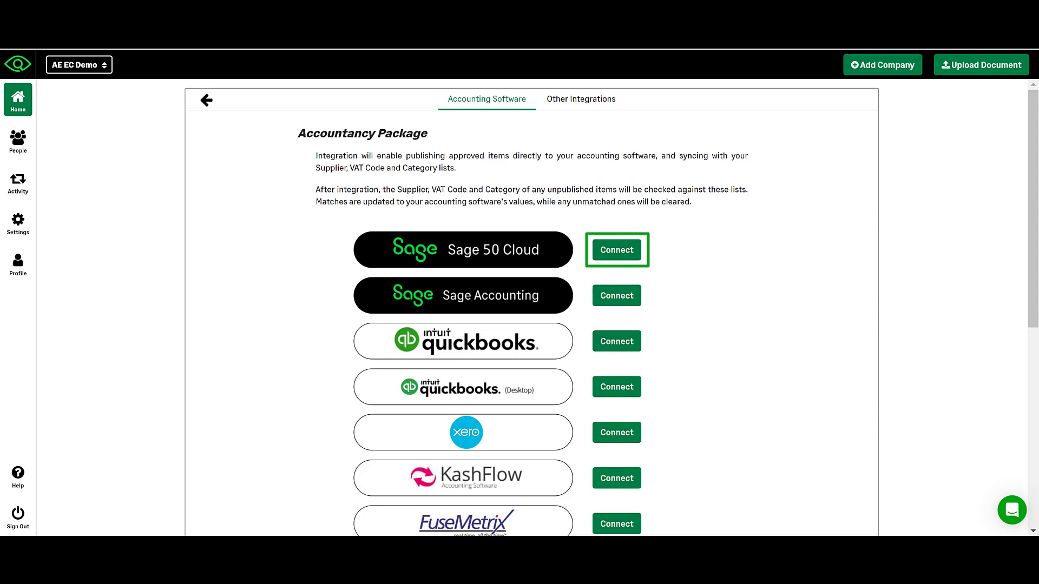
left_click(205, 99)
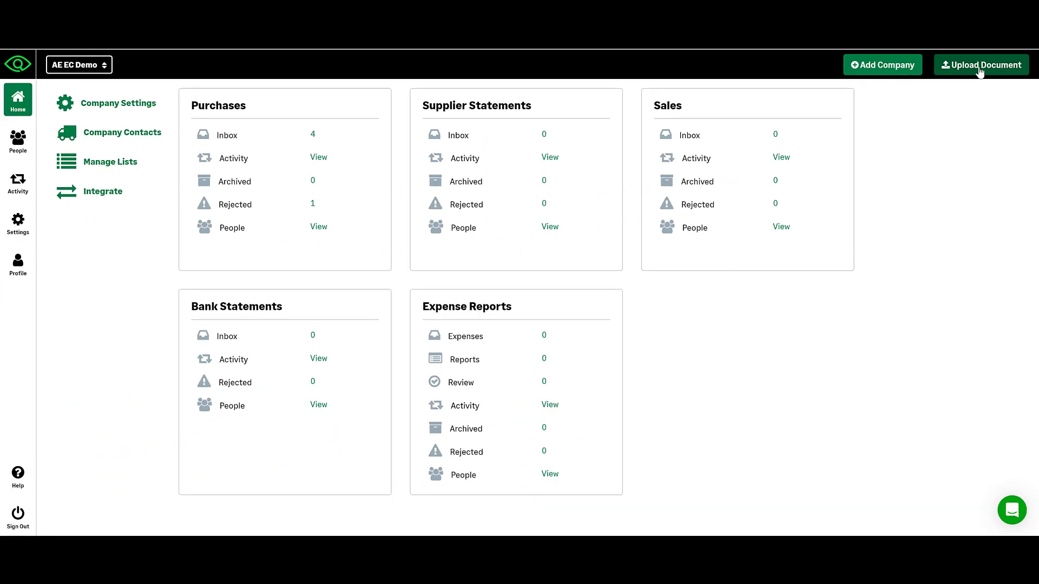
Upload the Sample1.jpg receipt into the Purchases folder and close the upload panel
left_click(981, 65)
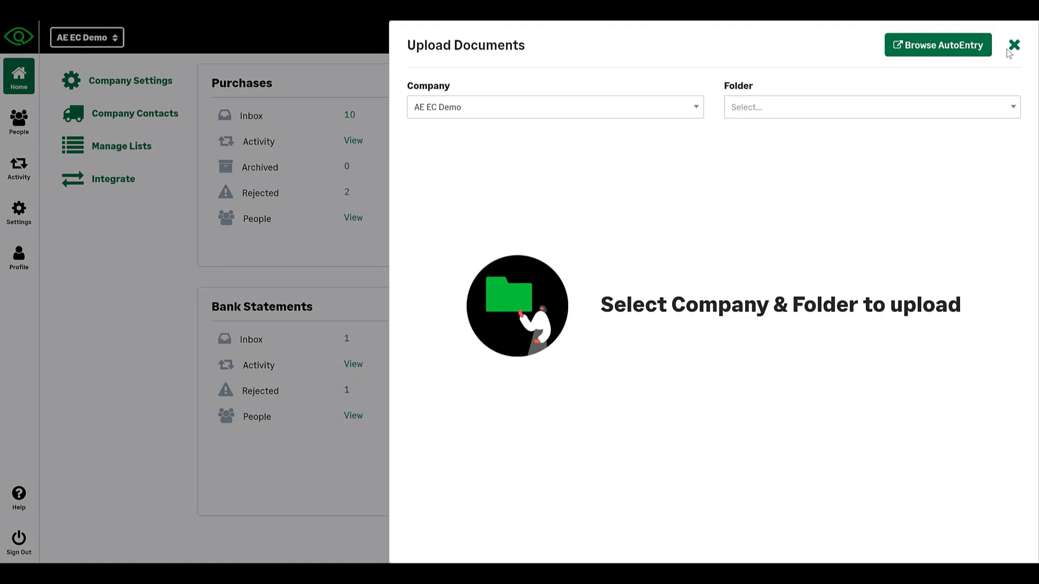
left_click(868, 108)
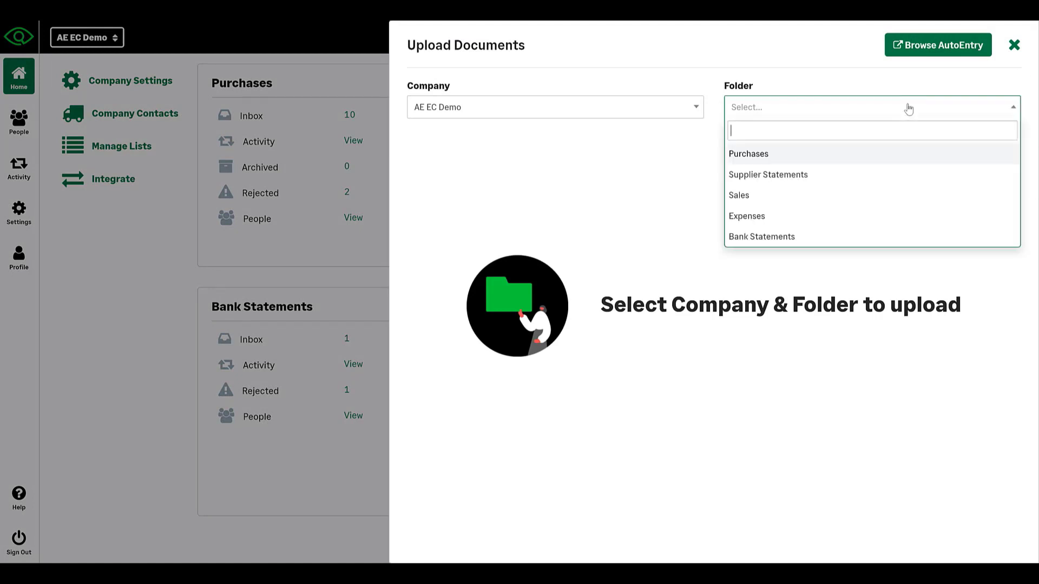
left_click(748, 152)
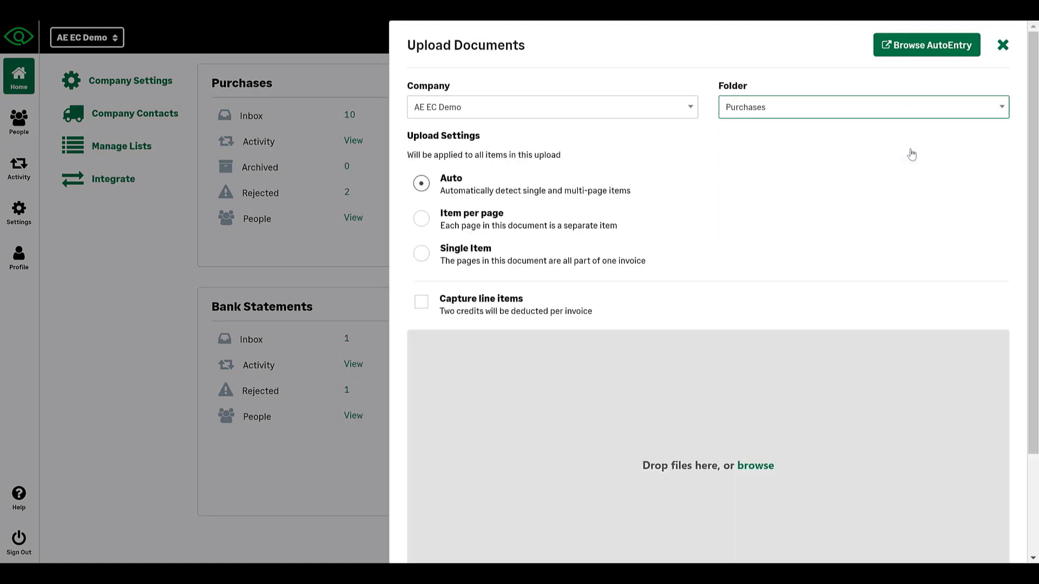
mouse_move(746, 445)
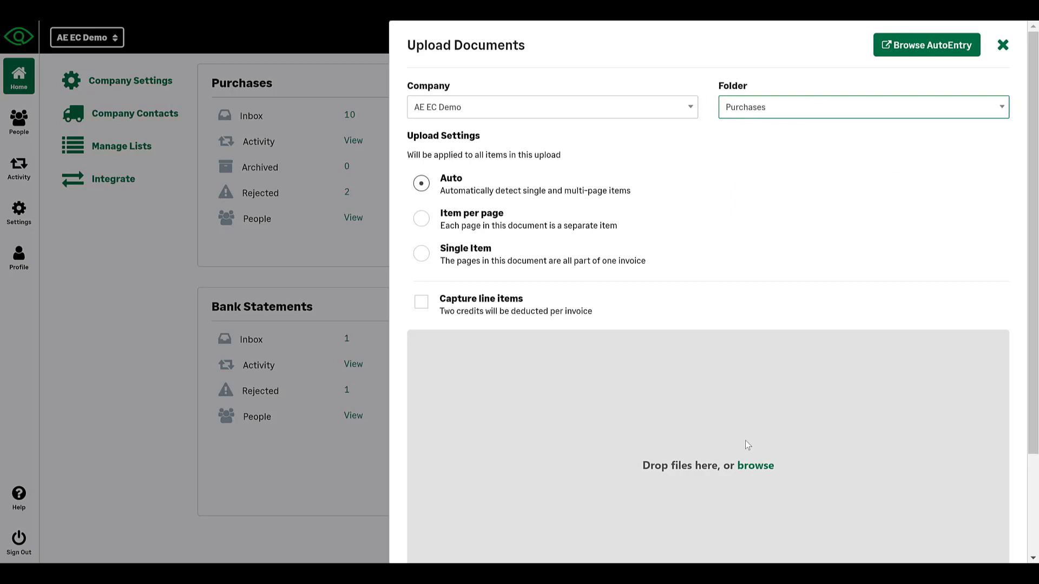
left_click(754, 466)
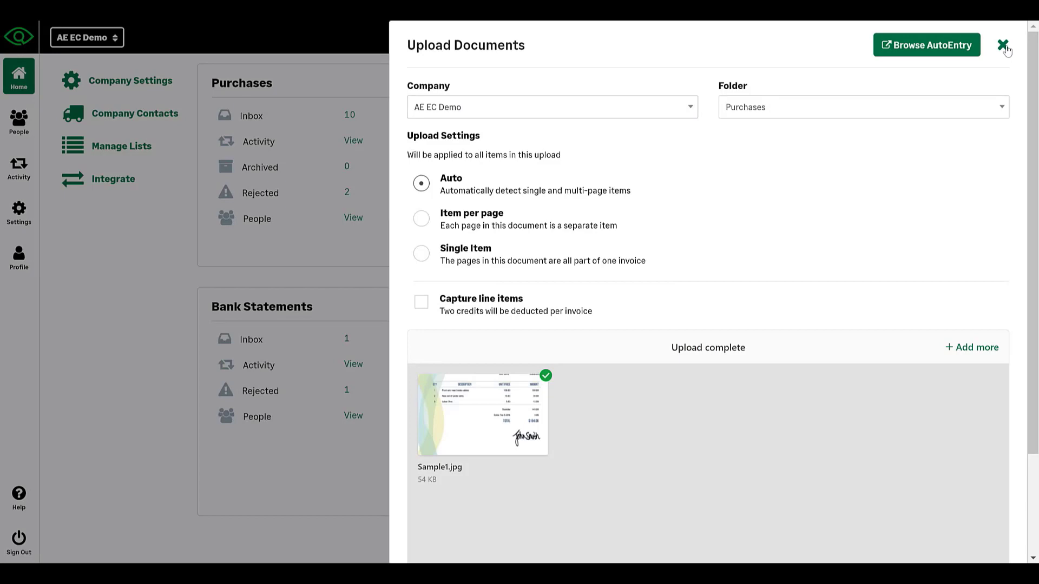
left_click(1005, 47)
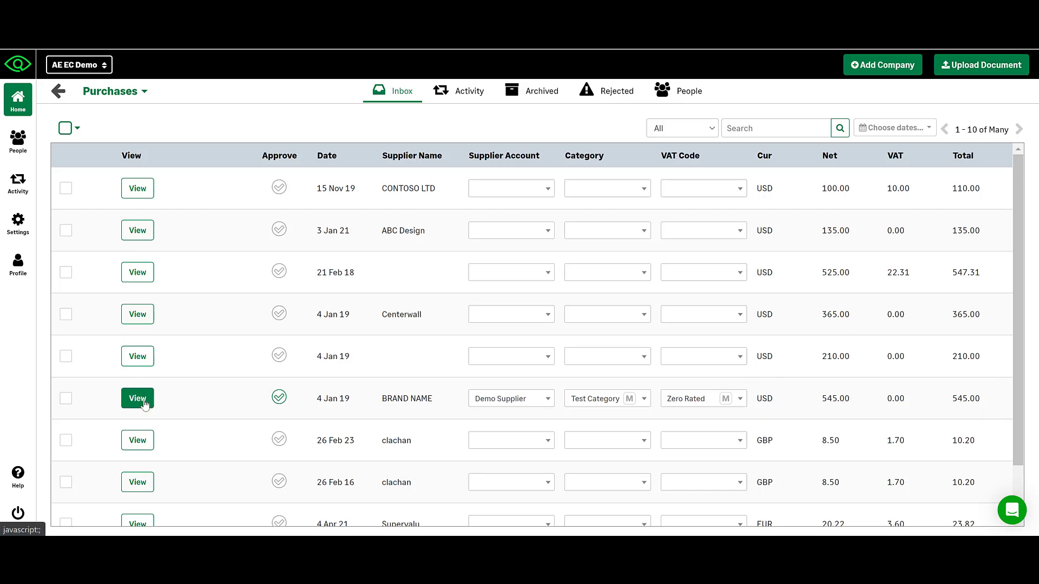
left_click(138, 399)
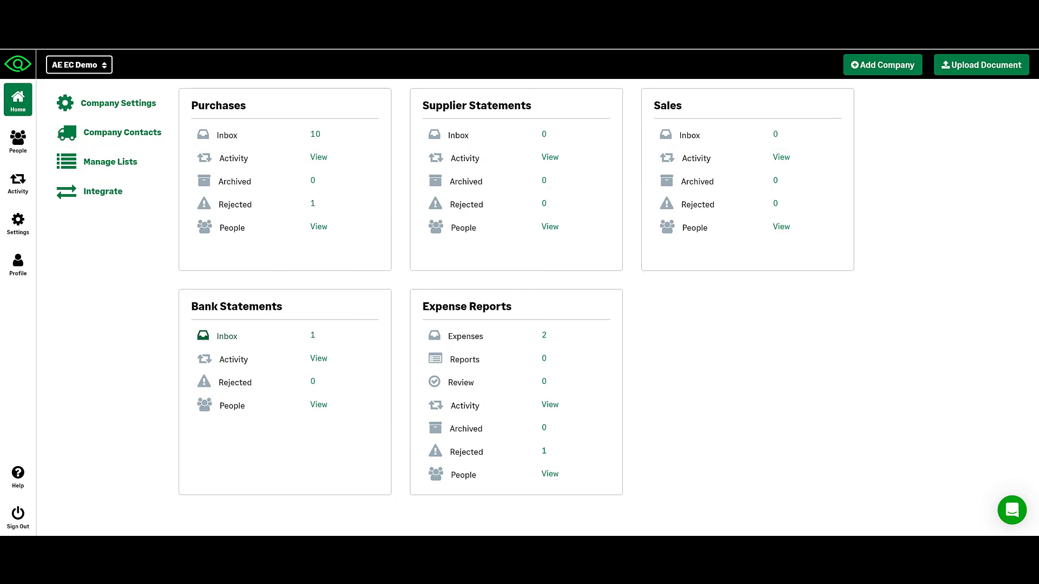
left_click(226, 336)
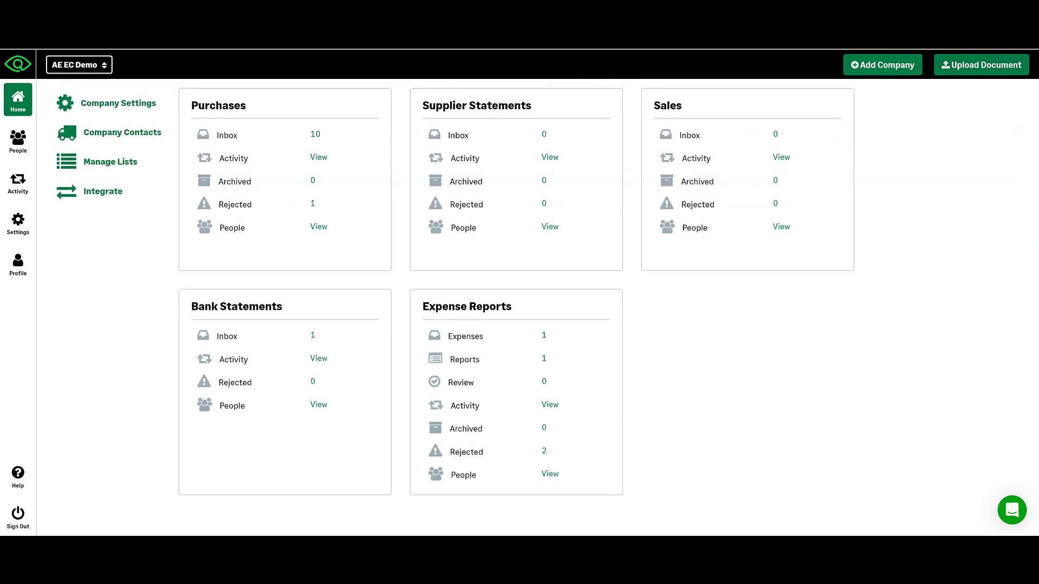
left_click(465, 336)
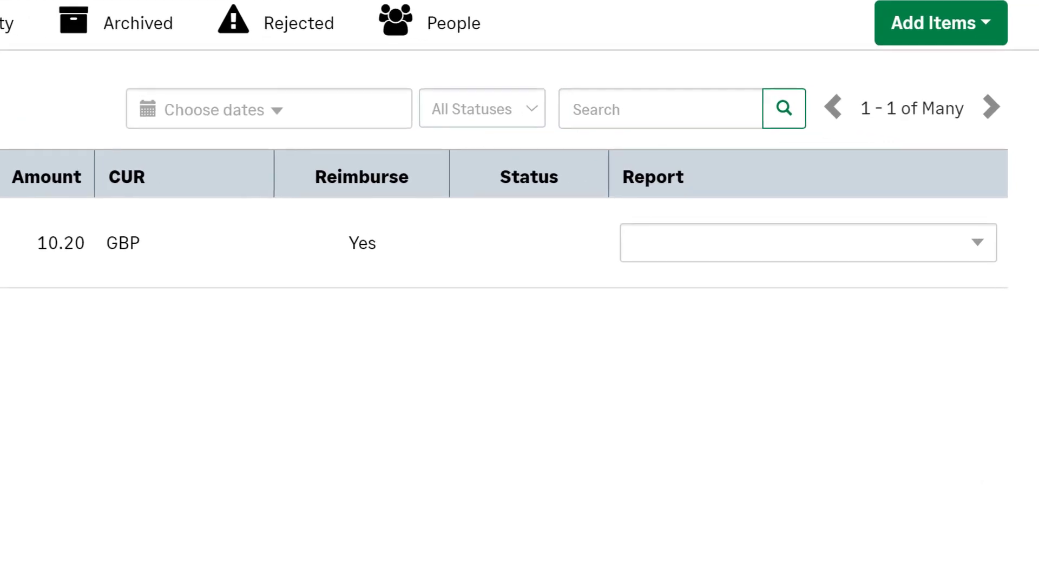
left_click(807, 242)
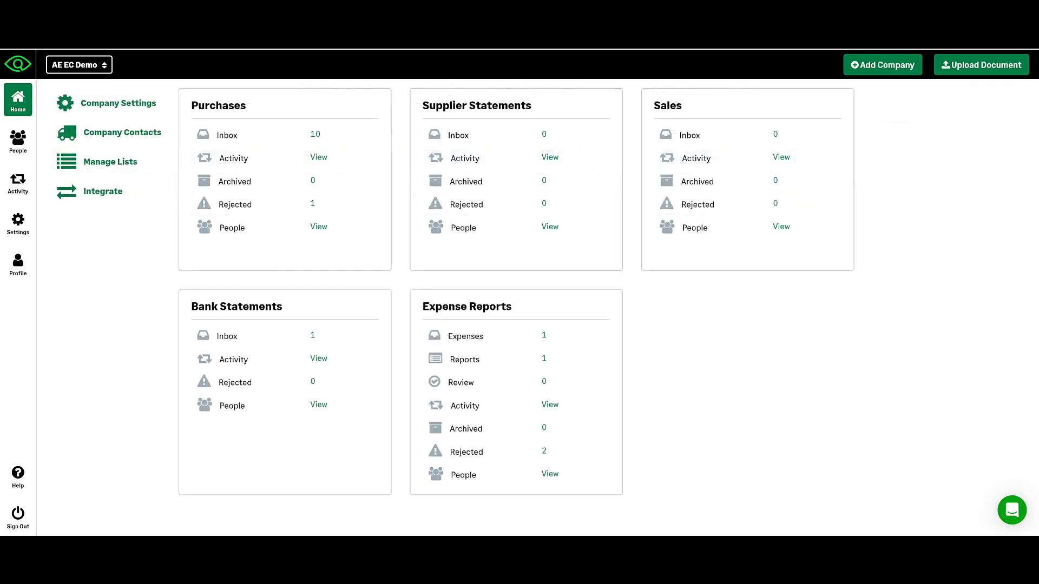
mouse_move(18, 141)
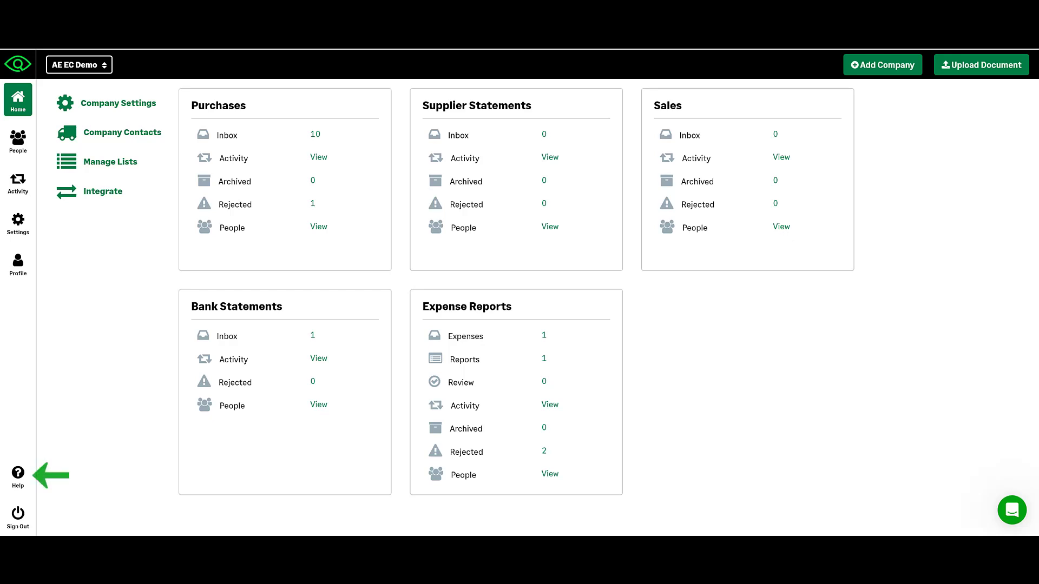
mouse_move(18, 476)
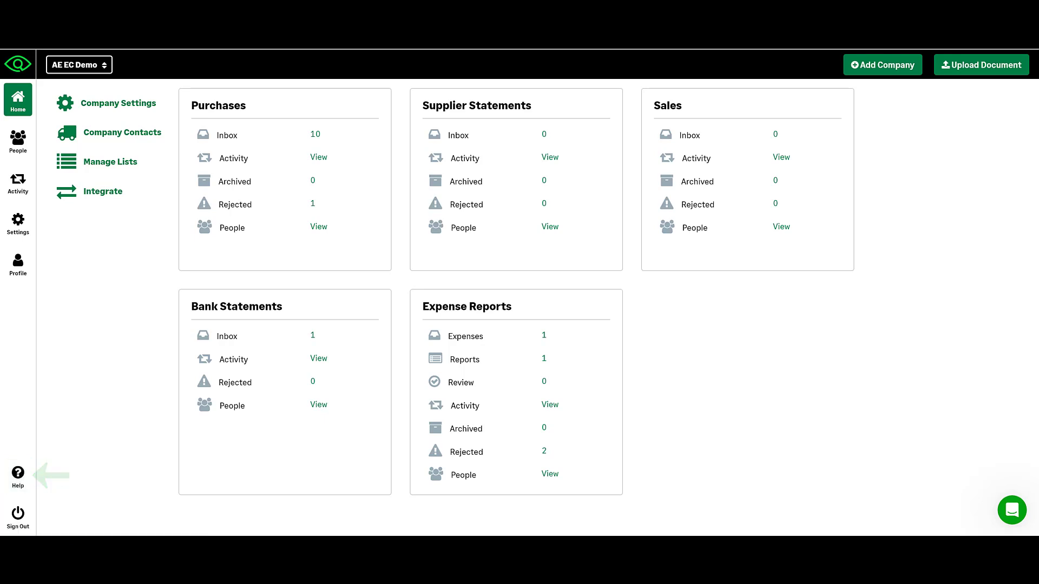
Open the help chat widget showing the search box and suggested support articles
left_click(1012, 510)
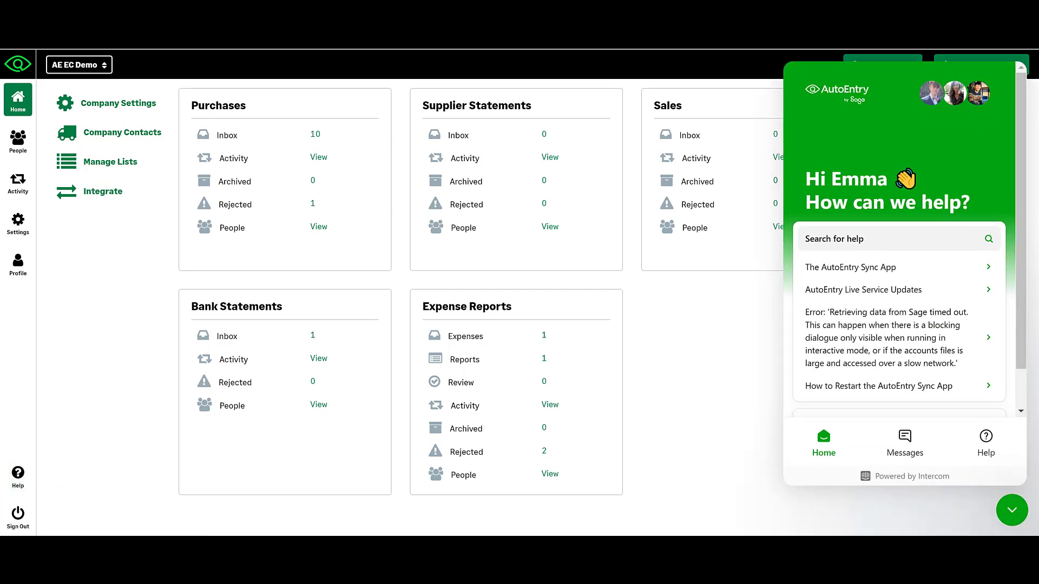